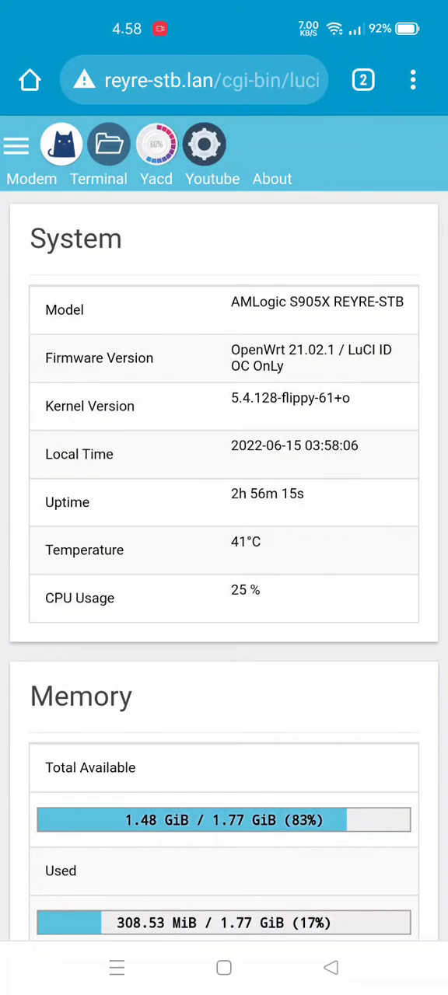
Step: Open the Software page under System from the LuCI menu
{"action": "left_click", "coordinate": [16, 145]}
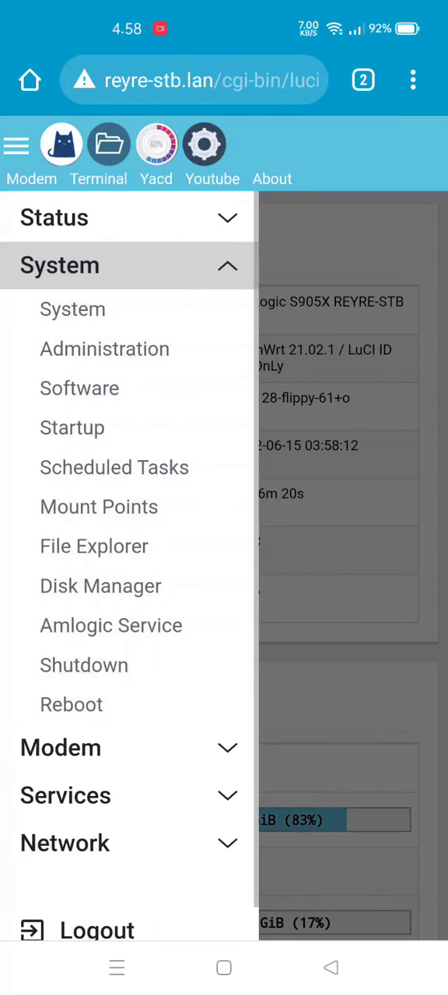
{"action": "left_click", "coordinate": [79, 387]}
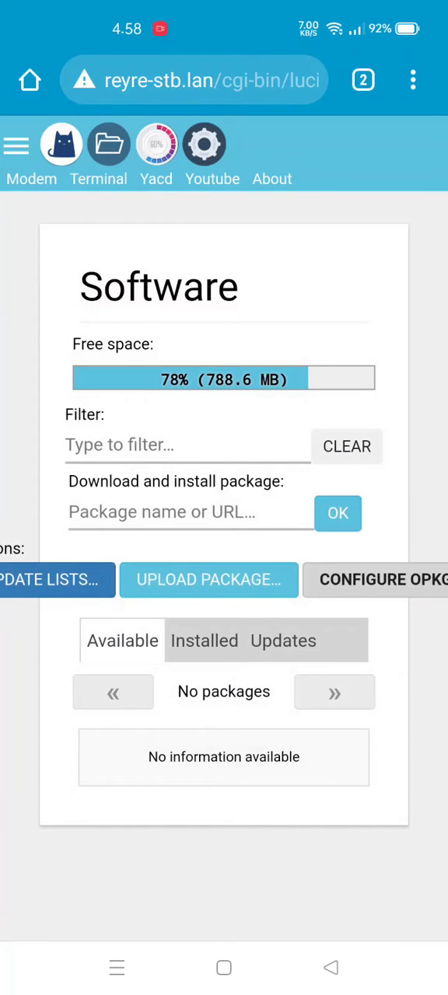
Step: Upload and install luci-app-base64_1.0_all.ipk from phone storage, then dismiss the output
{"action": "left_click", "coordinate": [209, 579]}
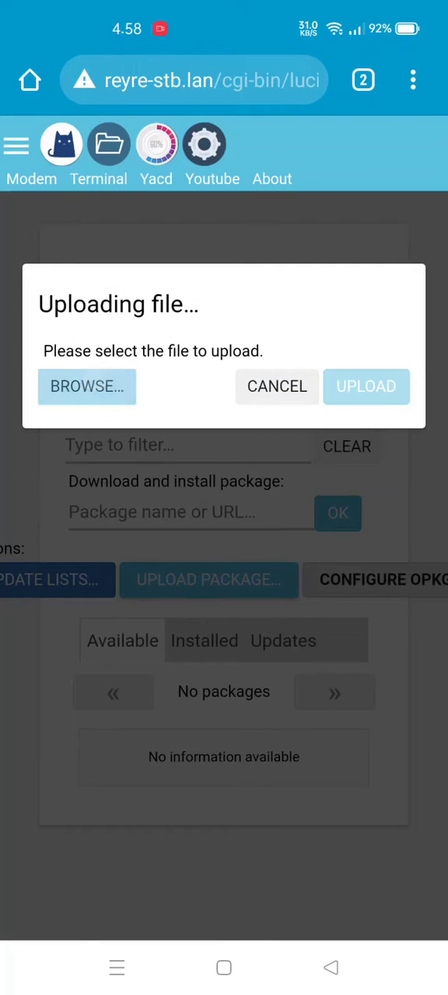
{"action": "left_click", "coordinate": [87, 386]}
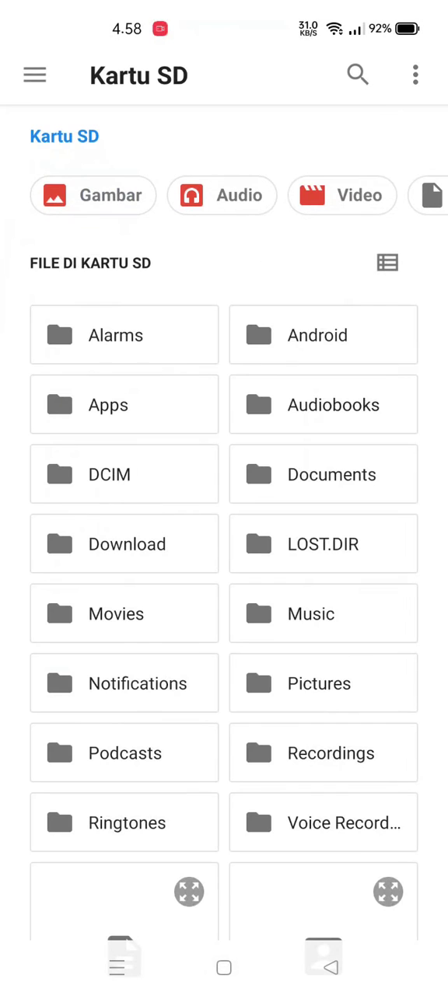
{"action": "left_click", "coordinate": [124, 543]}
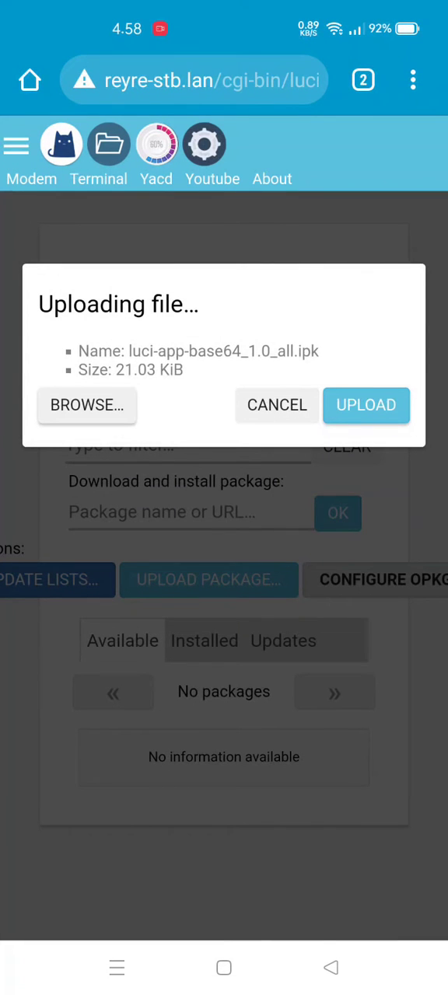
{"action": "left_click", "coordinate": [365, 404]}
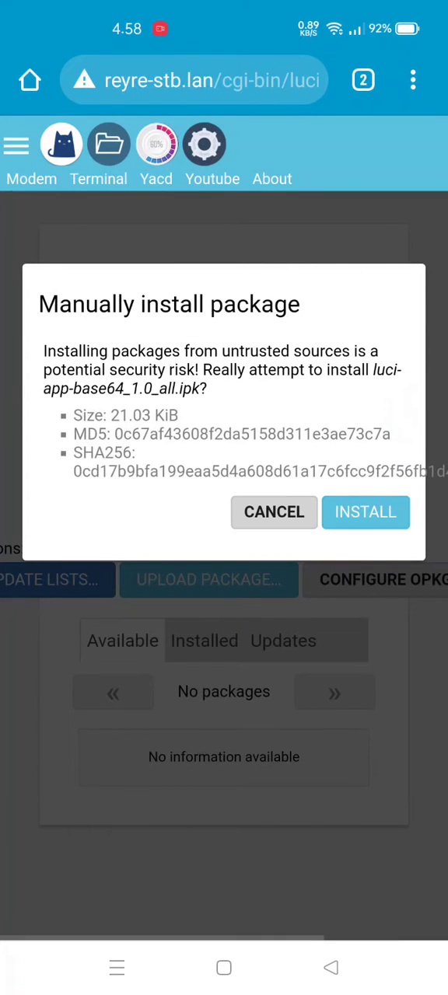
{"action": "left_click", "coordinate": [365, 511]}
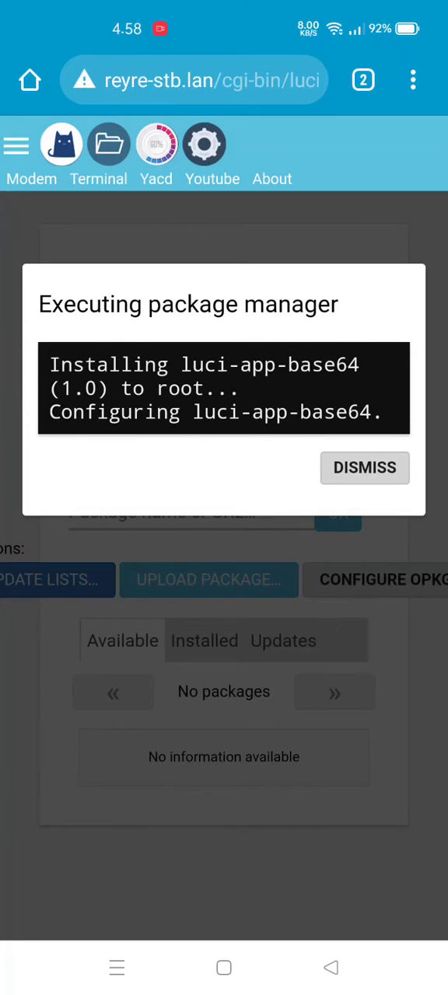
{"action": "left_click", "coordinate": [364, 467]}
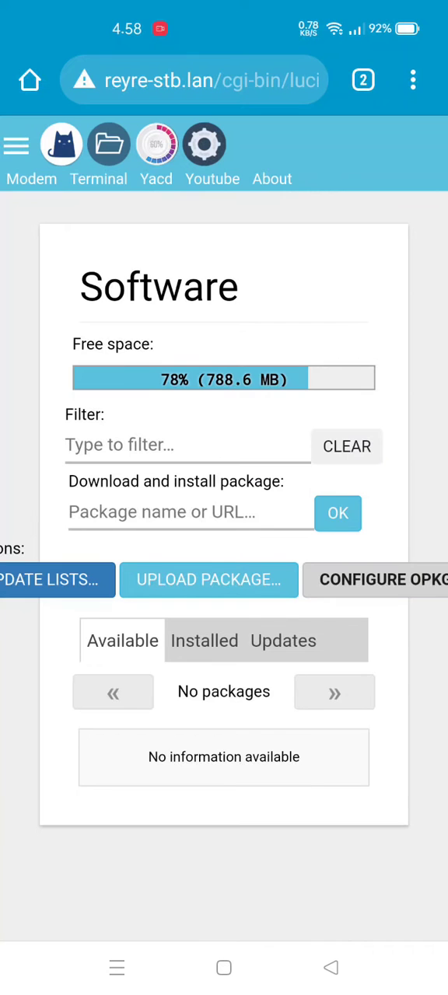
Step: Clear all Chrome browsing data from History, including the router site's data
{"action": "left_click", "coordinate": [17, 145]}
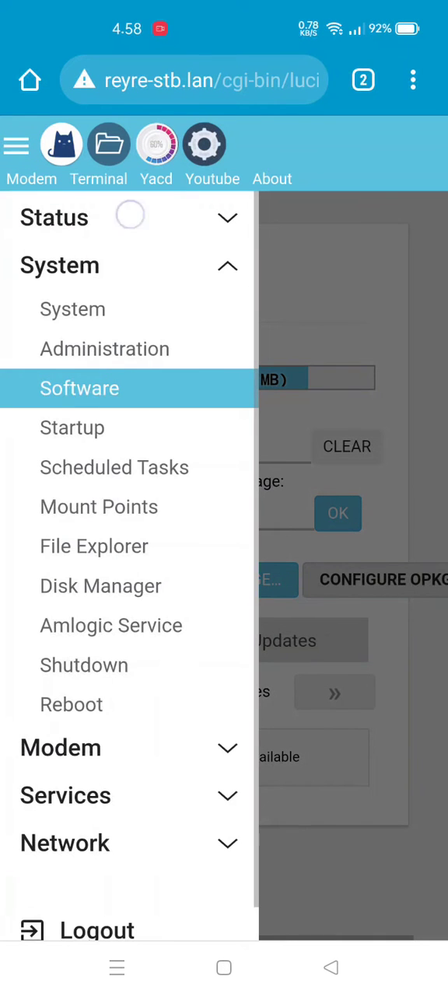
{"action": "left_click", "coordinate": [54, 218]}
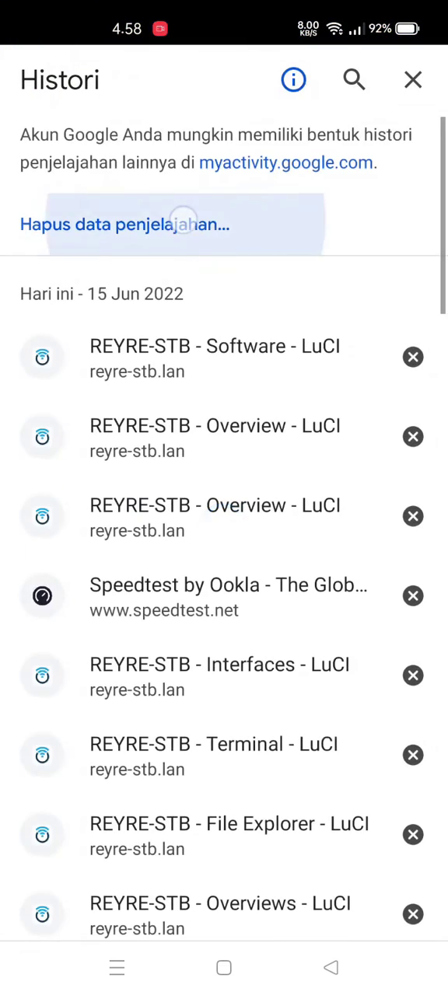
{"action": "left_click", "coordinate": [124, 224]}
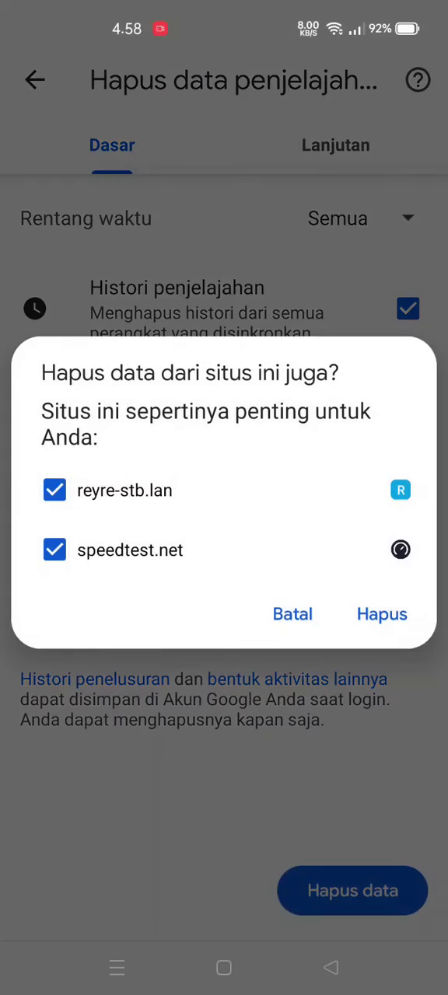
{"action": "left_click", "coordinate": [382, 614]}
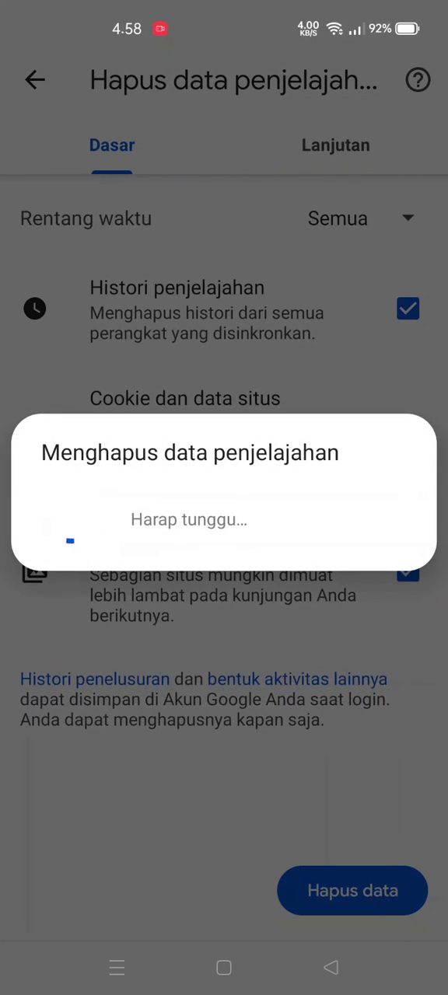
{"action": "left_click", "coordinate": [351, 890]}
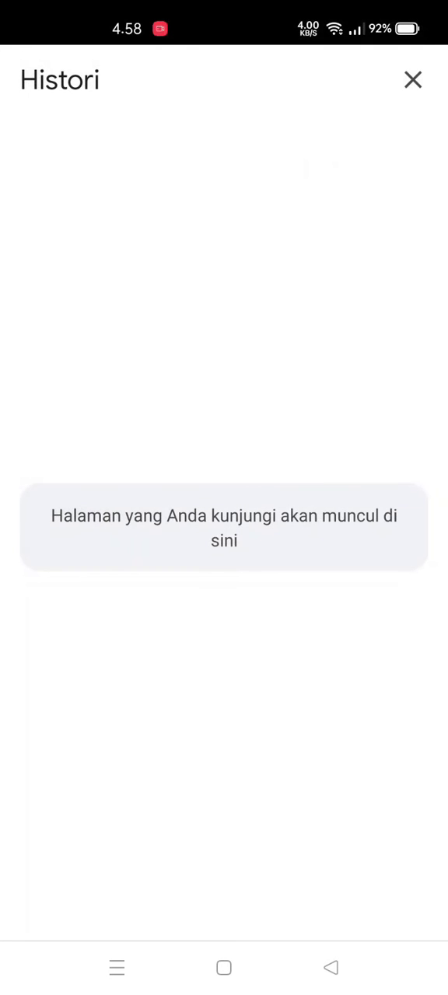
{"action": "left_click", "coordinate": [412, 79]}
{"action": "type", "text": "reyr"}
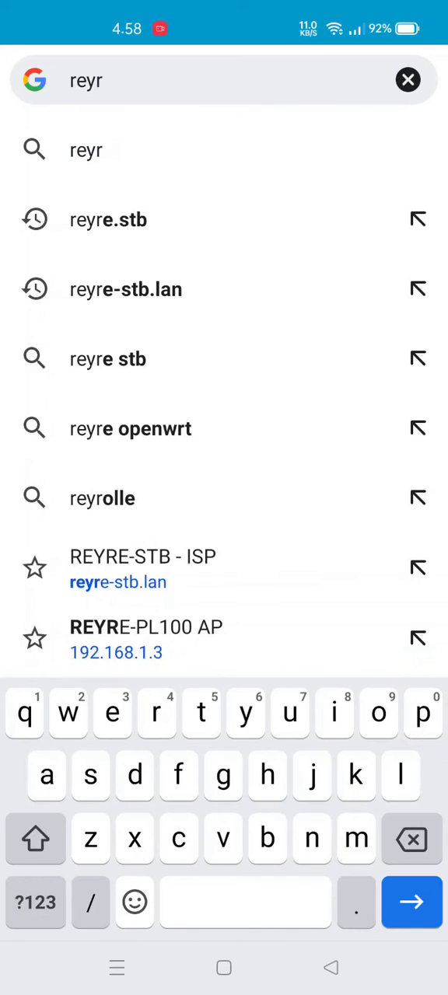
Step: Reopen reyre-stb.lan and go to Status > Base64 D/E
{"action": "left_click", "coordinate": [117, 568]}
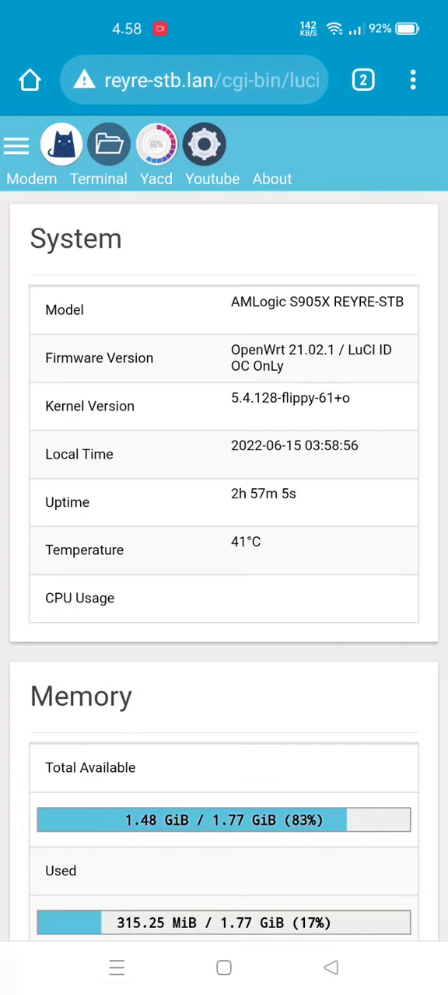
{"action": "left_click", "coordinate": [16, 145]}
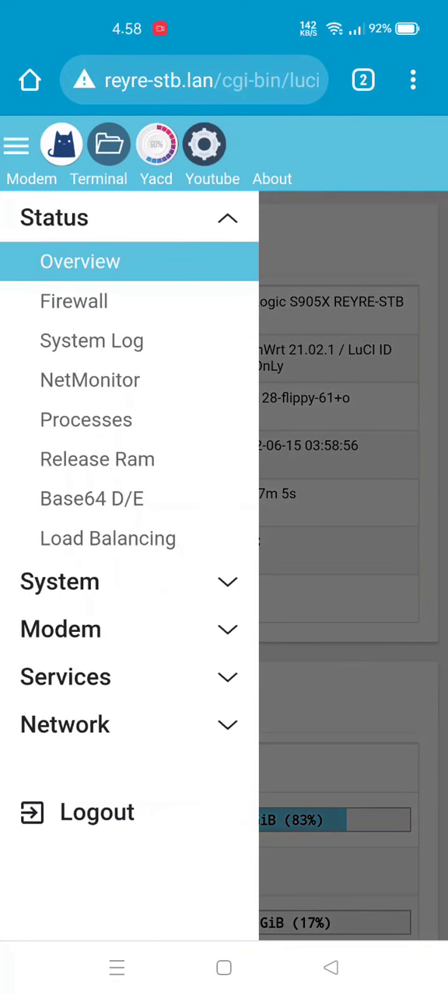
{"action": "left_click", "coordinate": [91, 498]}
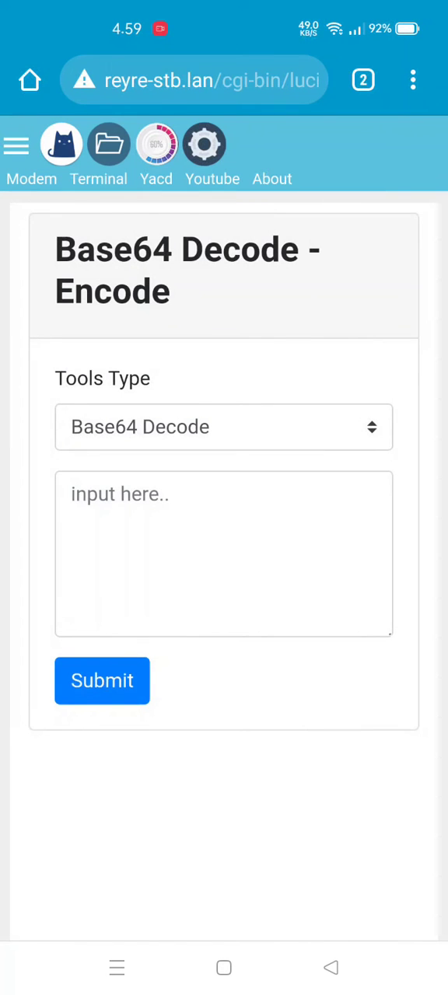
{"action": "left_click", "coordinate": [224, 426]}
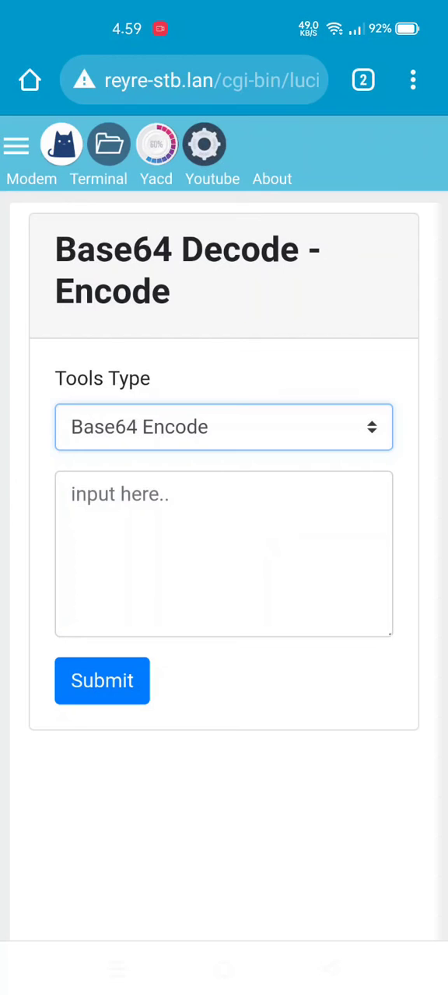
{"action": "left_click", "coordinate": [224, 426]}
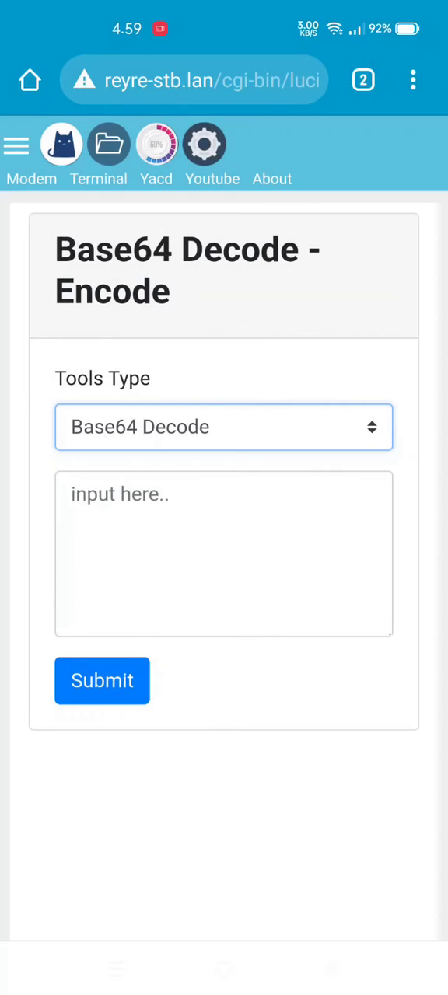